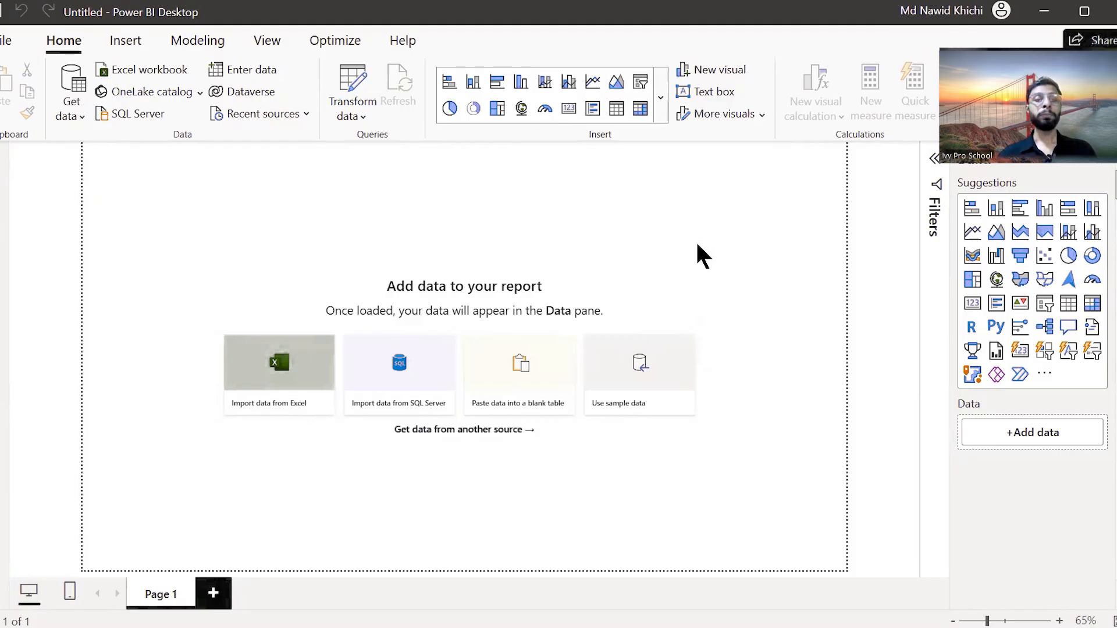
Step: Open Get Data's full source list and pick MySQL database under the Database category
left_click(70, 91)
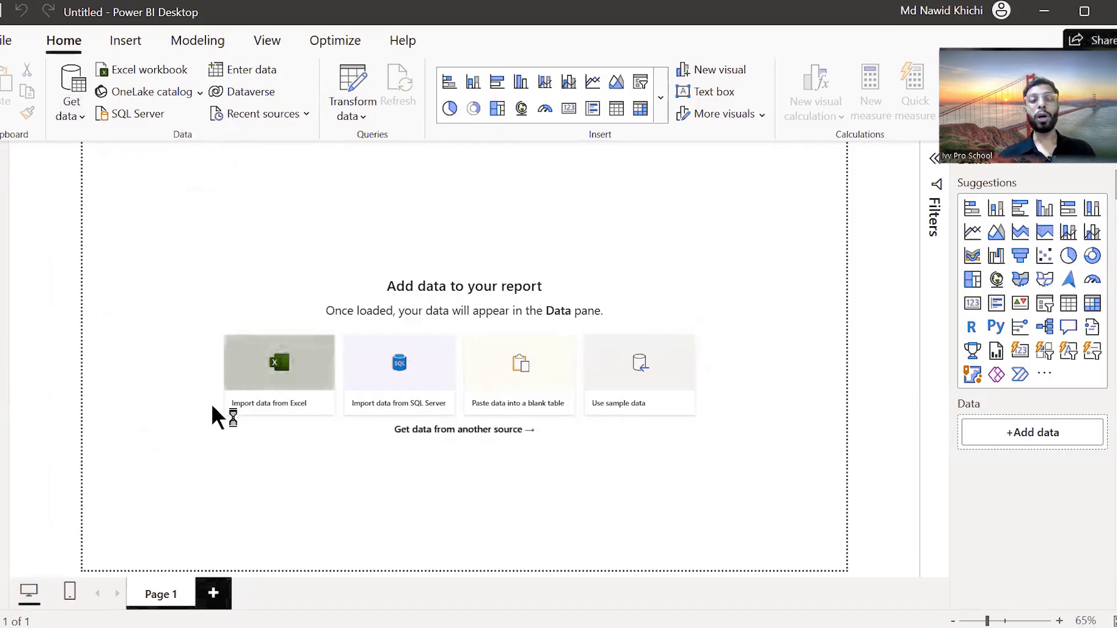
left_click(464, 429)
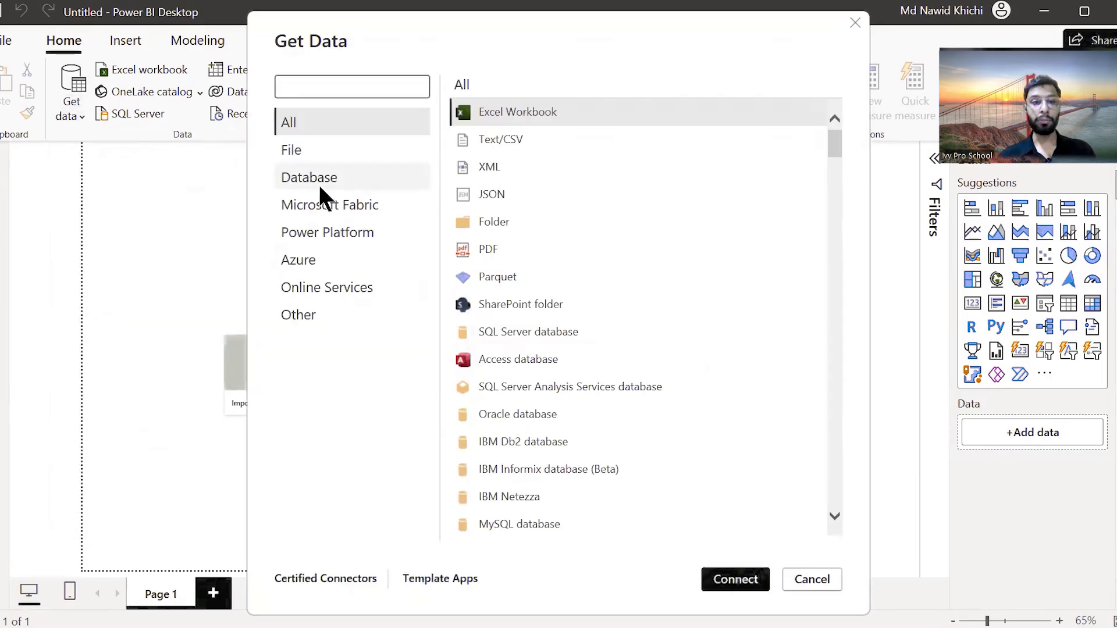
left_click(309, 177)
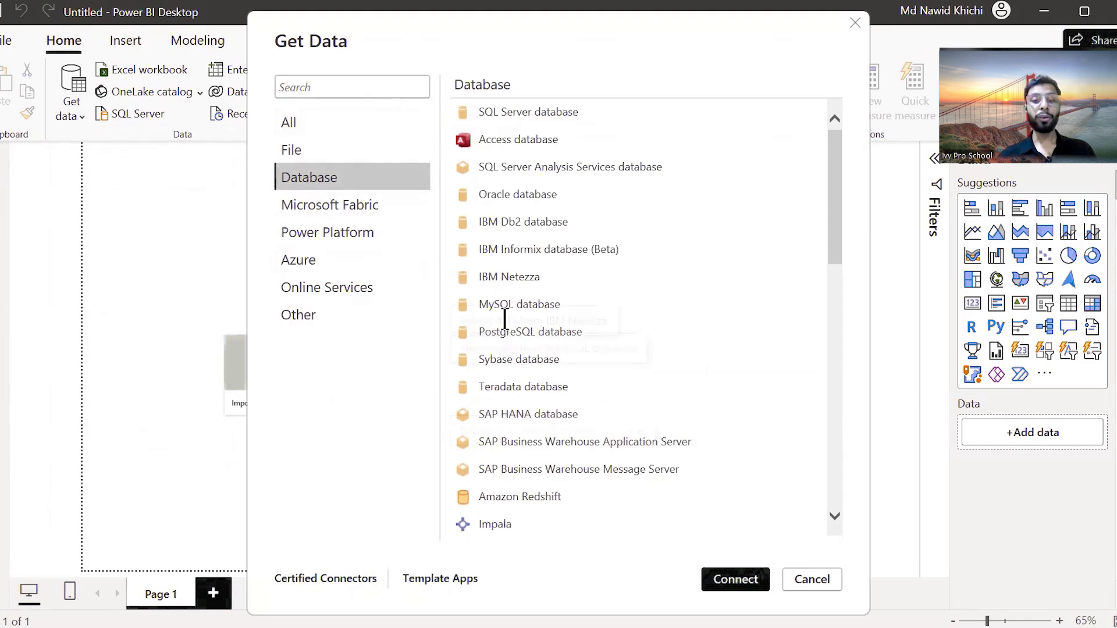
left_click(520, 305)
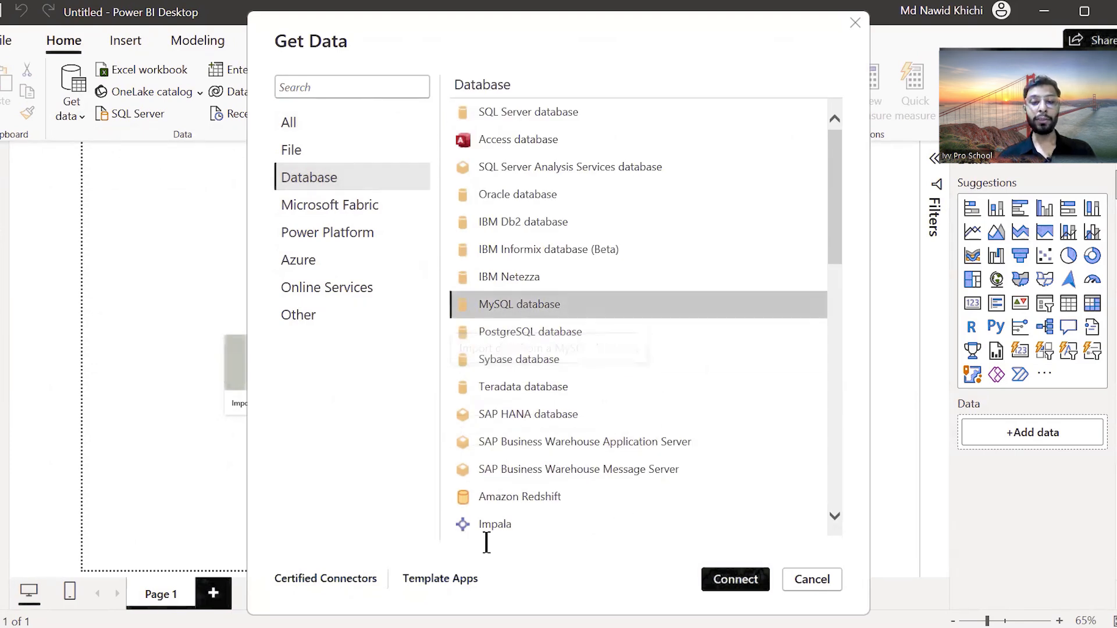
mouse_move(420, 266)
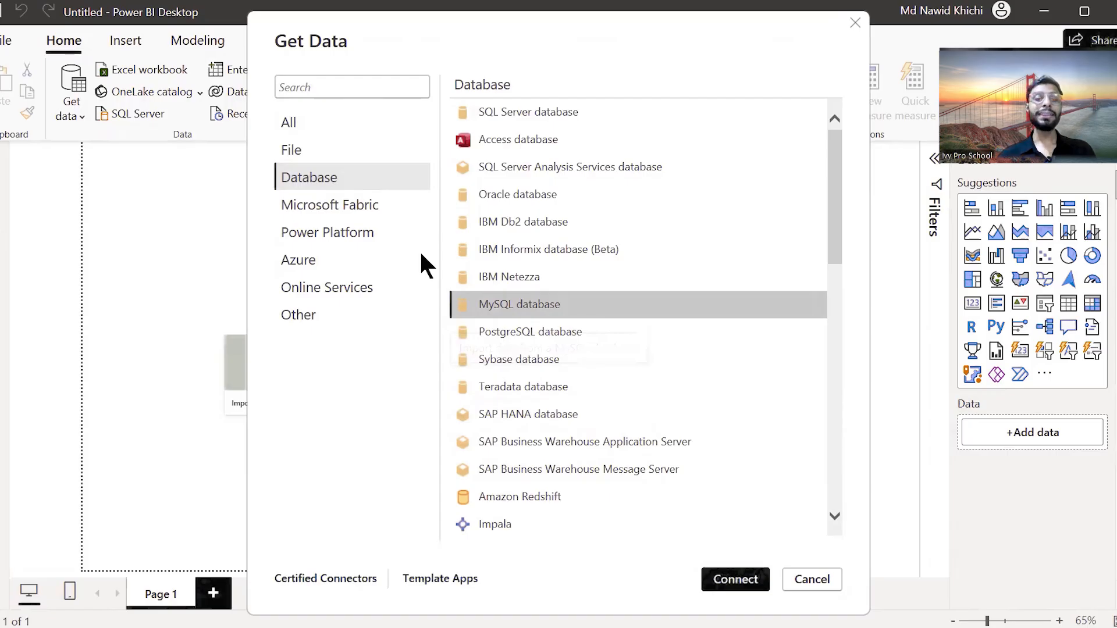
Step: Attempt the MySQL database connection and get the additional-components notice
left_click(734, 580)
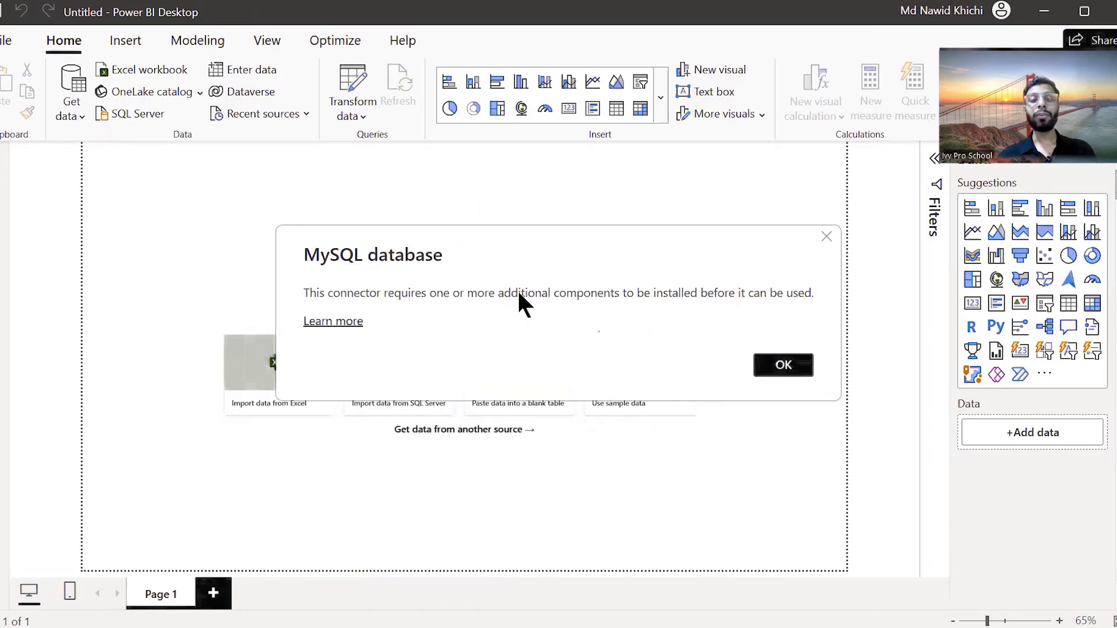
mouse_move(745, 345)
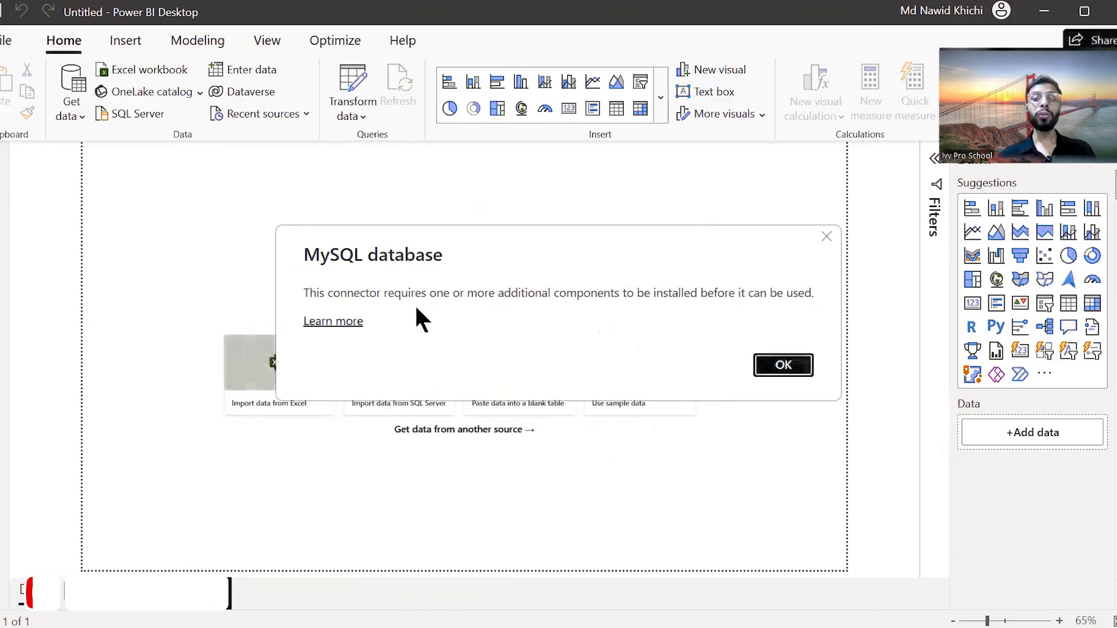
mouse_move(216, 146)
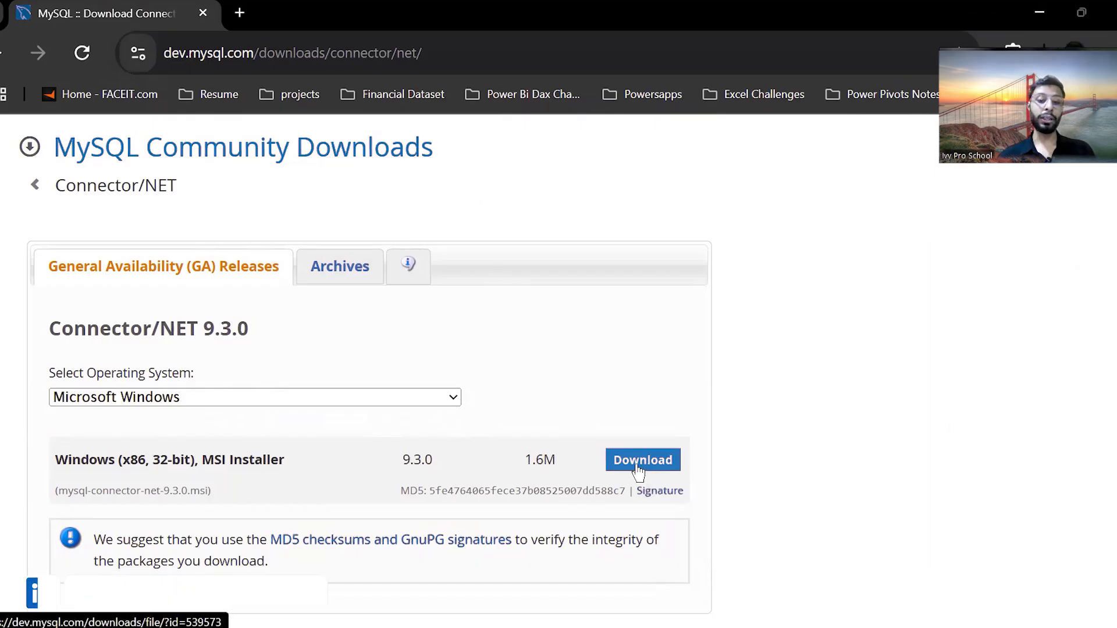
Step: Download the Connector/NET 9.3.0 Windows MSI installer and open it
left_click(641, 460)
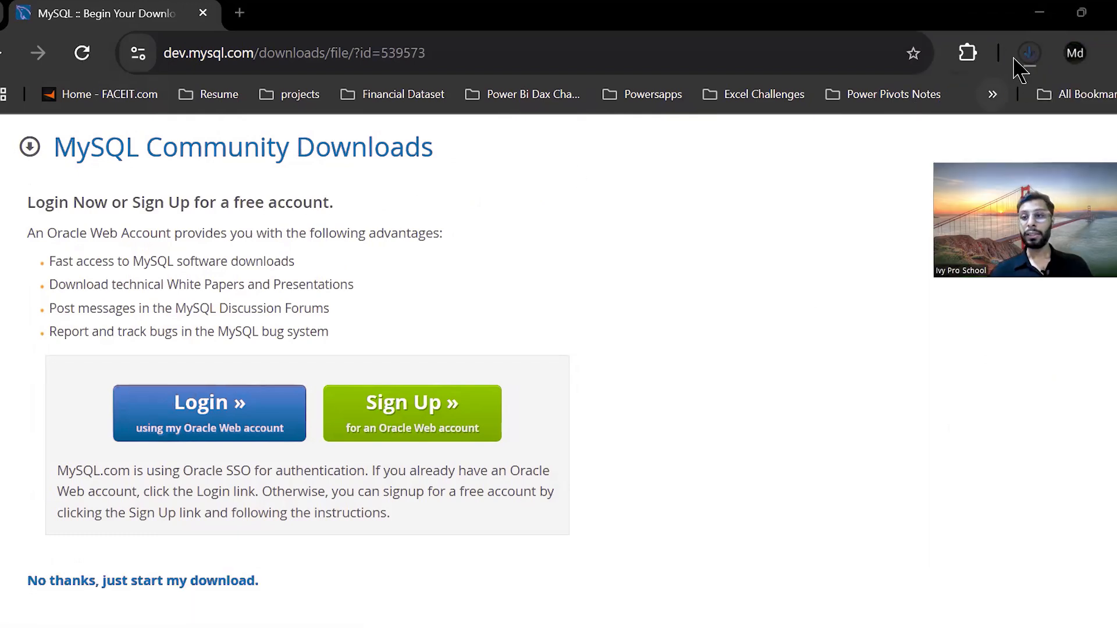
left_click(1027, 53)
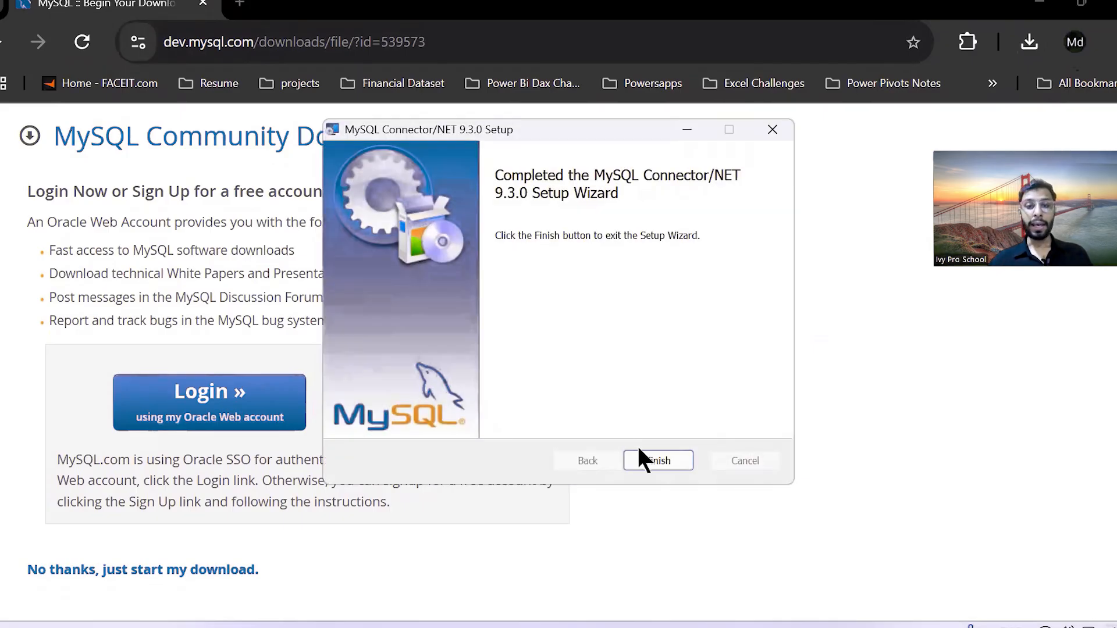
Step: Finish the Connector/NET setup wizard and switch back to Power BI Desktop
left_click(656, 460)
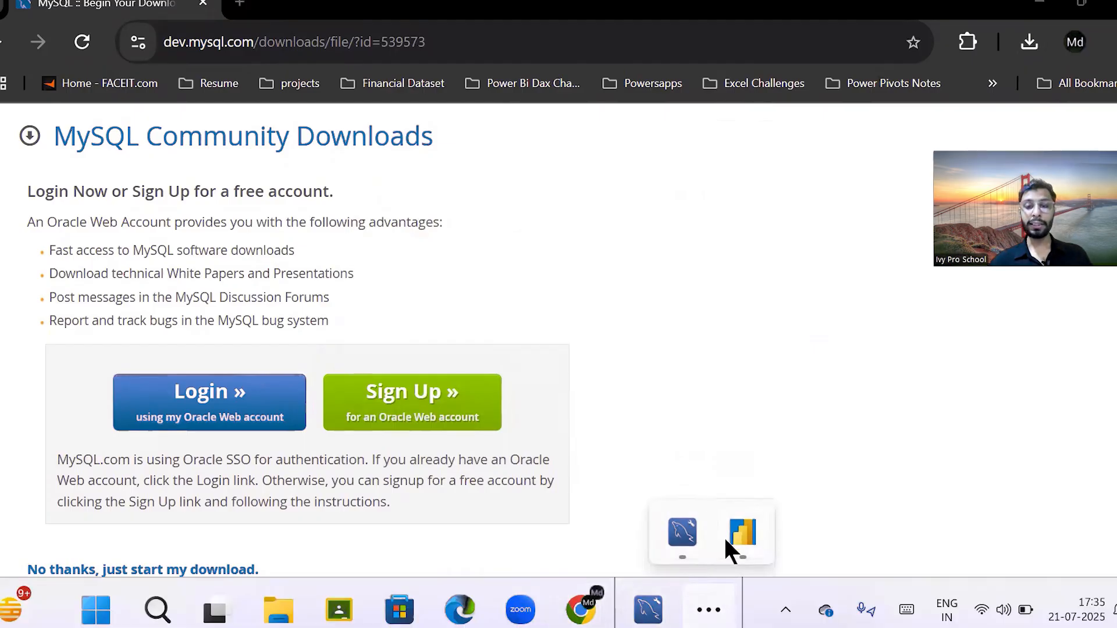
left_click(741, 534)
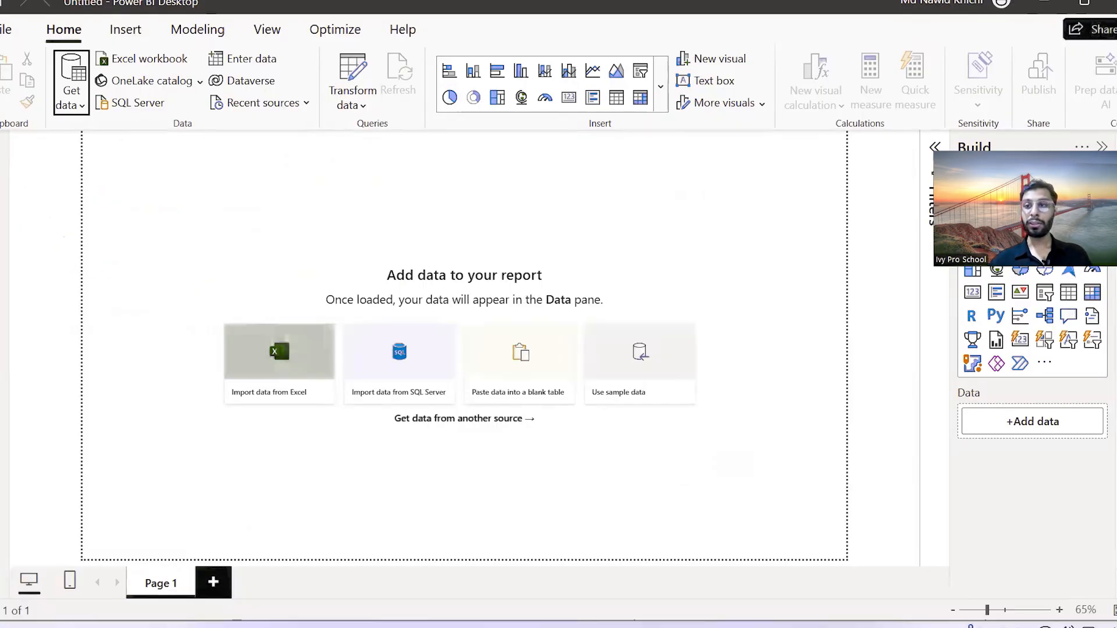
left_click(169, 609)
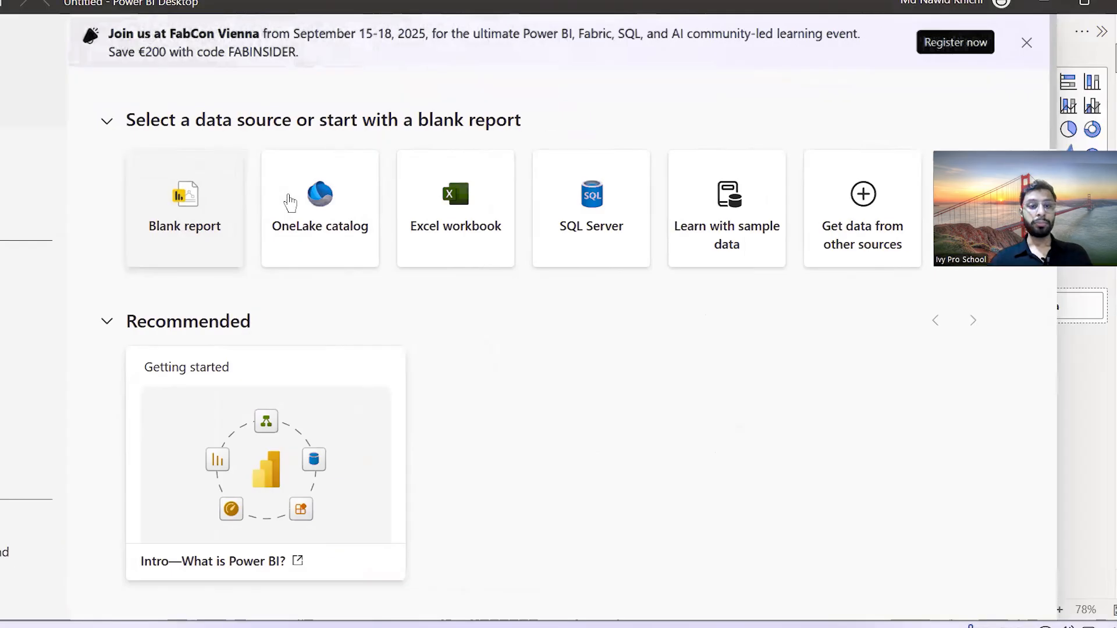
Step: Start a blank report and reopen Get Data's MySQL database connector form
left_click(184, 206)
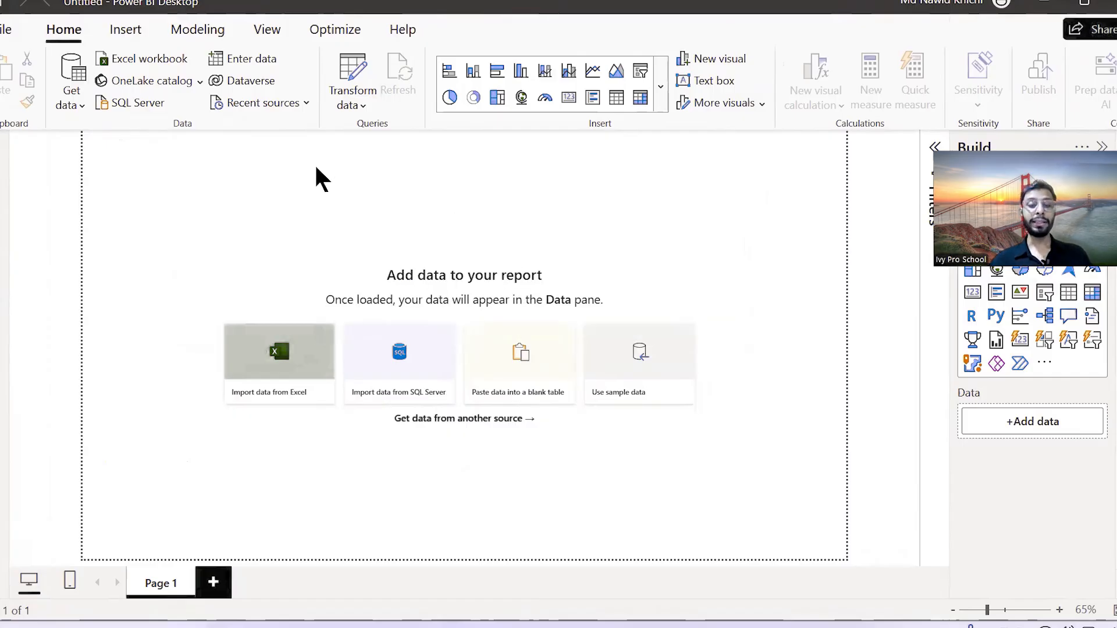
left_click(464, 418)
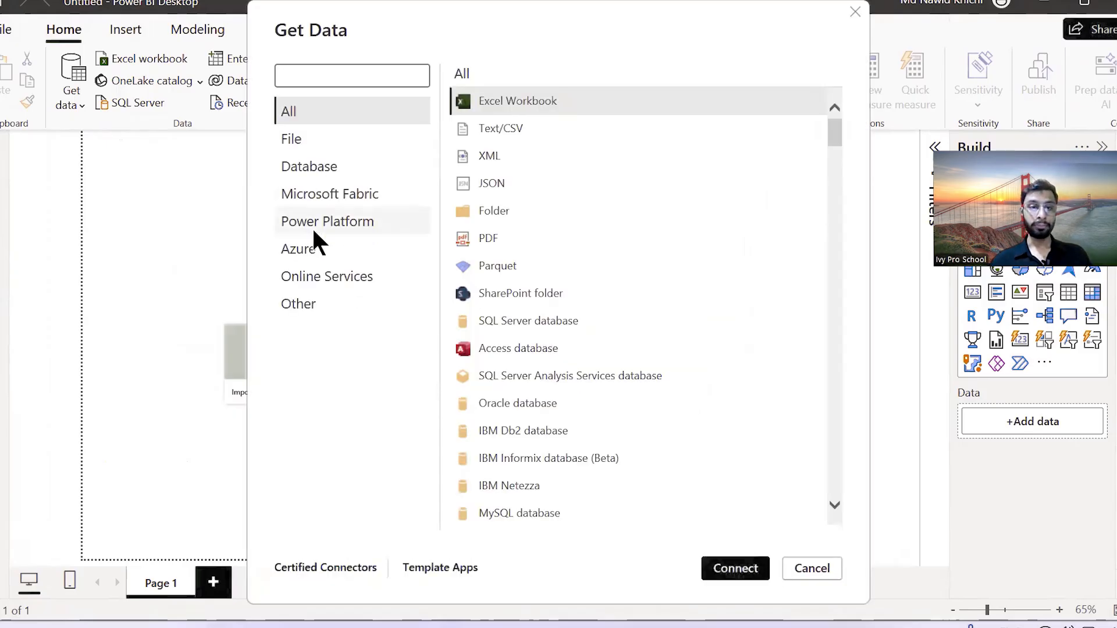
left_click(309, 165)
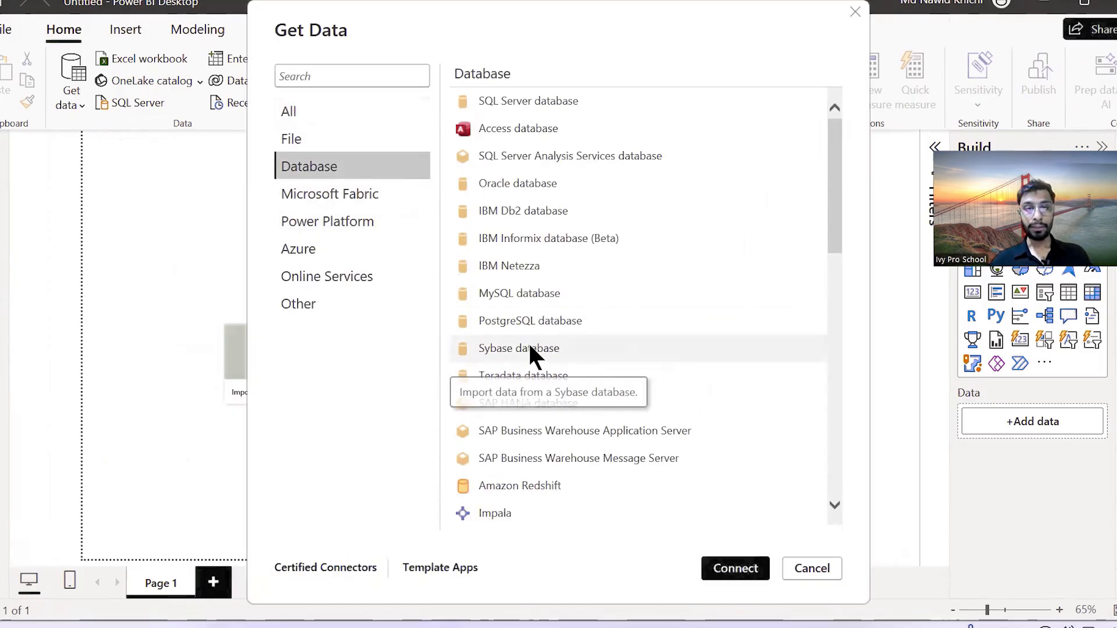
left_click(520, 292)
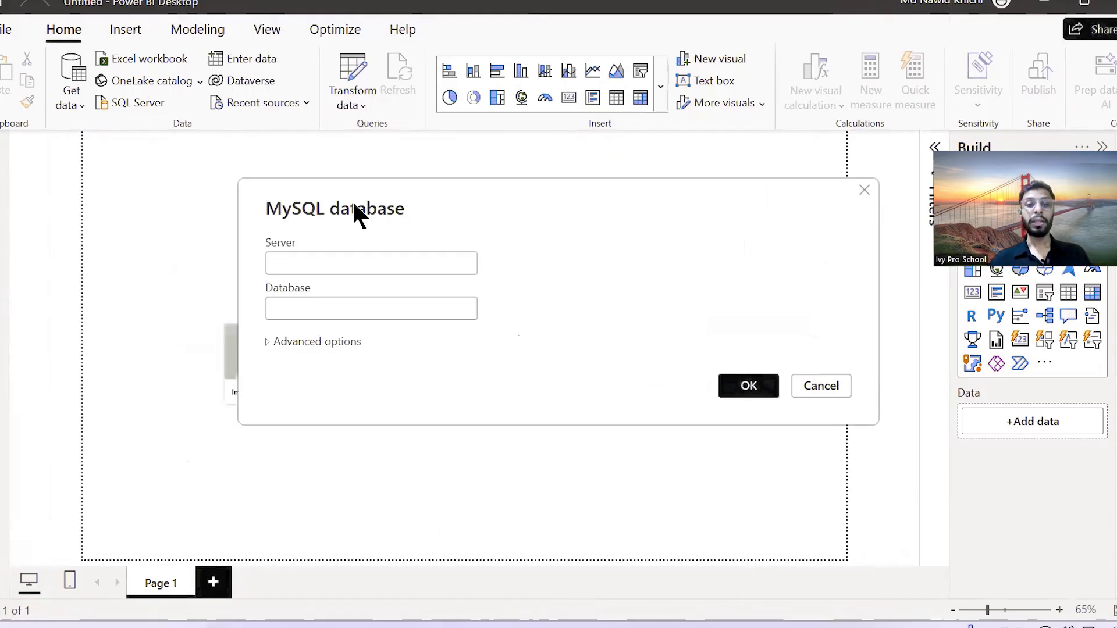
Step: Check the Ivy connection's host and port (127.0.0.1:3306) via Edit Connection in Workbench
left_click(371, 263)
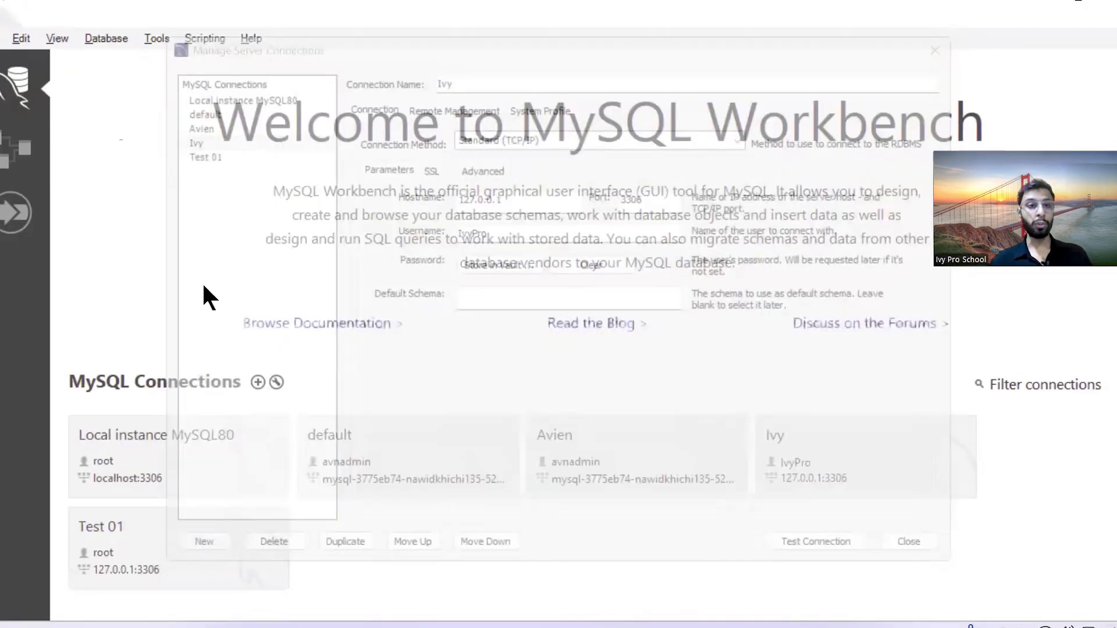
left_click(908, 542)
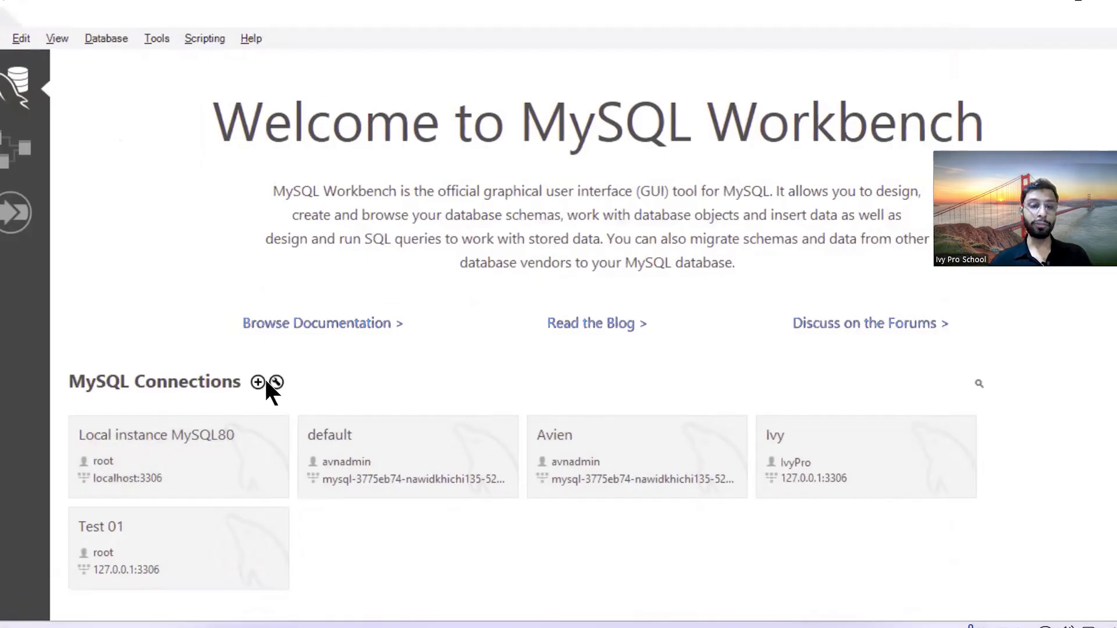
mouse_move(244, 476)
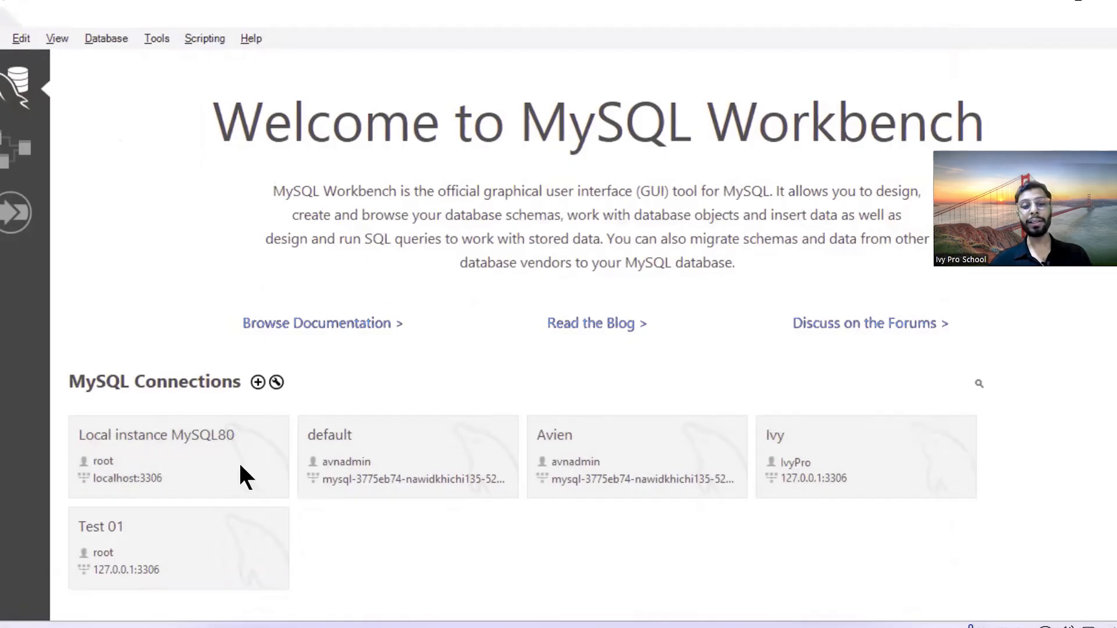
mouse_move(862, 463)
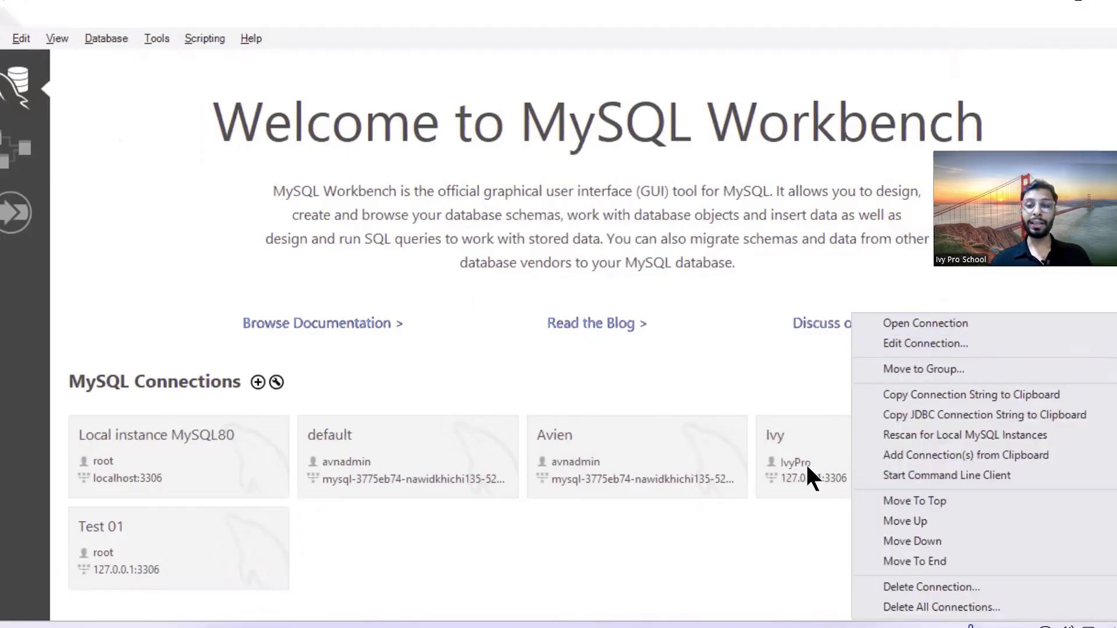
mouse_move(924, 344)
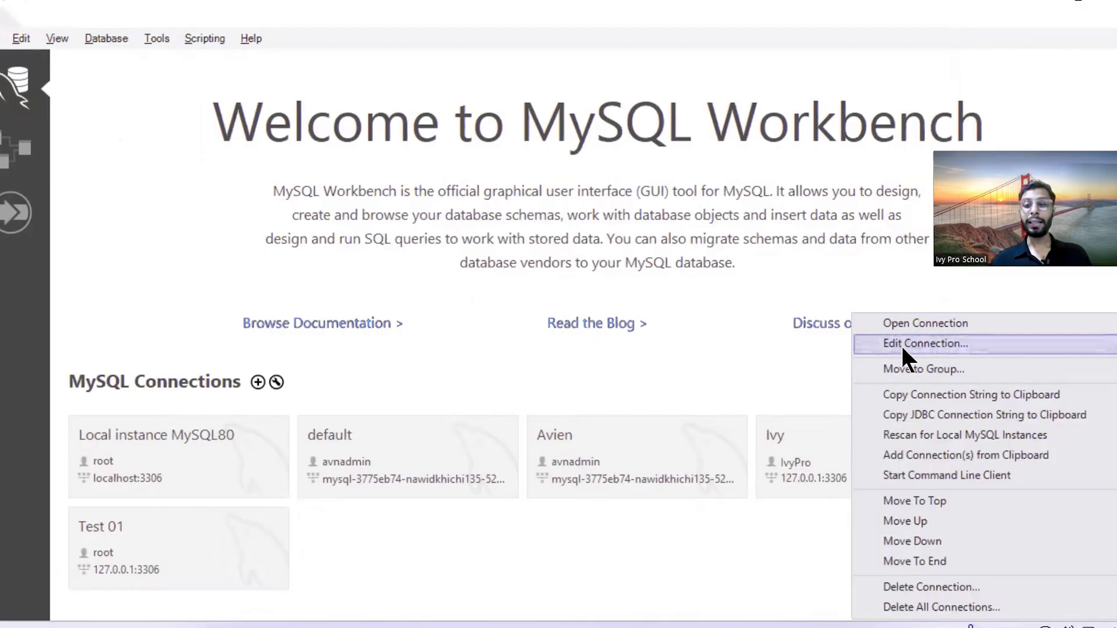
left_click(924, 343)
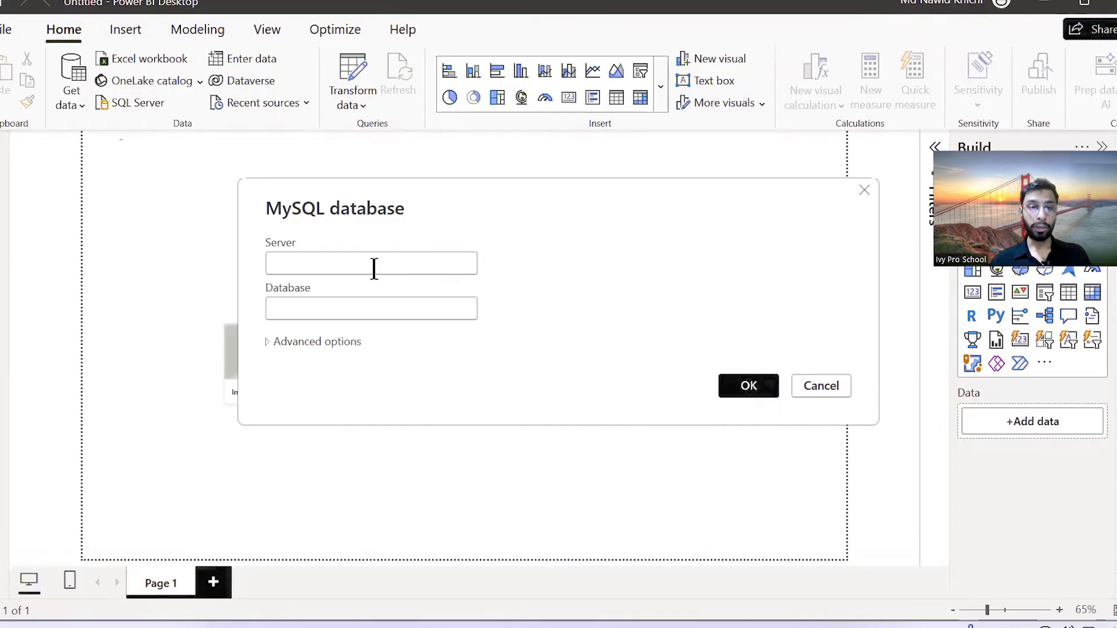
Step: Enter server 127.0.0.1 in Power BI and open the Ivy connection with its password
type("127.0.0.1:")
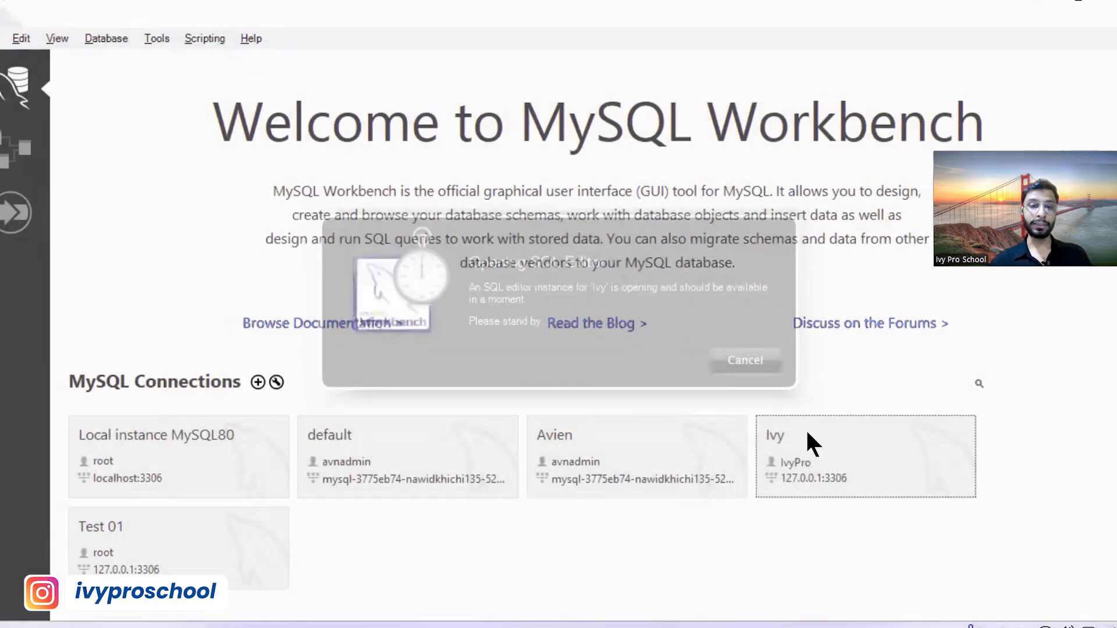
type("*****")
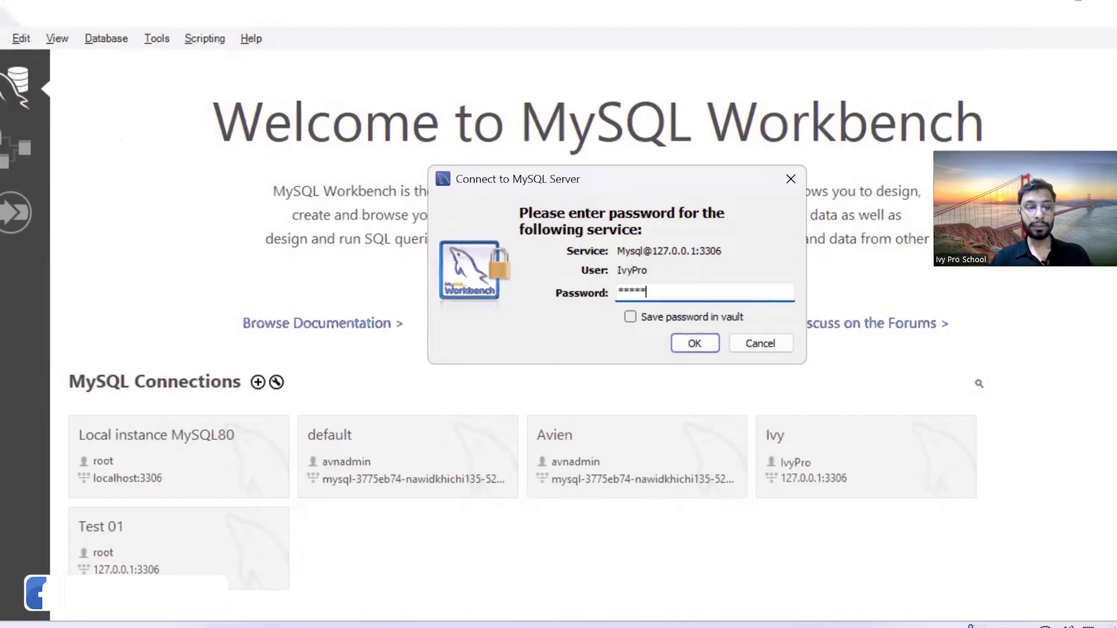
left_click(694, 343)
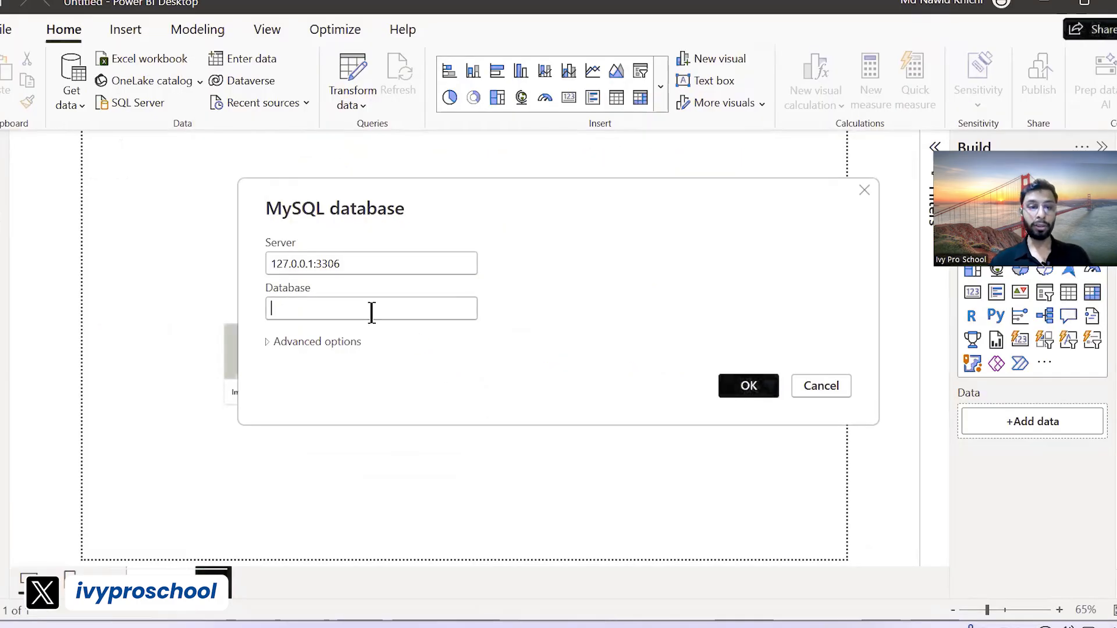
Step: Set the MySQL database to 'dummy' on server 127.0.0.1:3306 and submit
type("D")
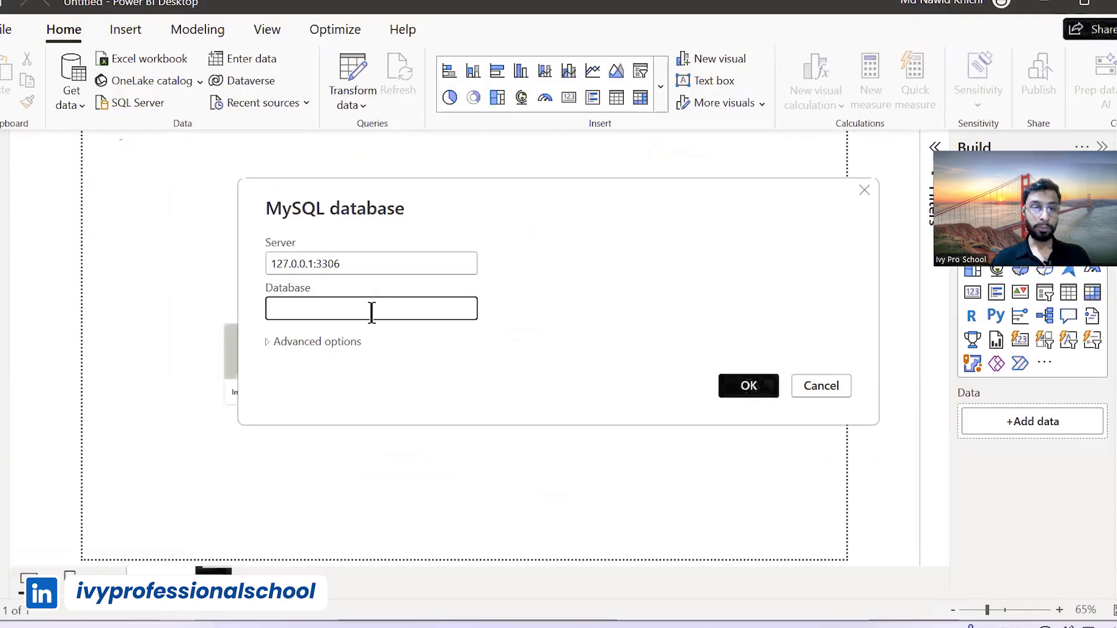
type("dummy")
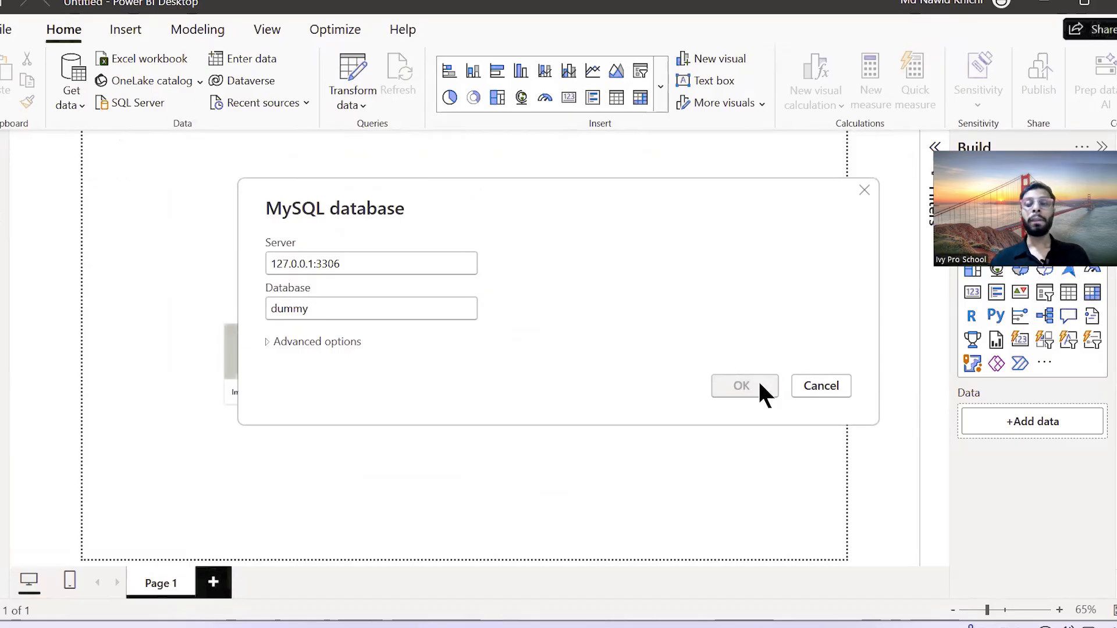
left_click(740, 385)
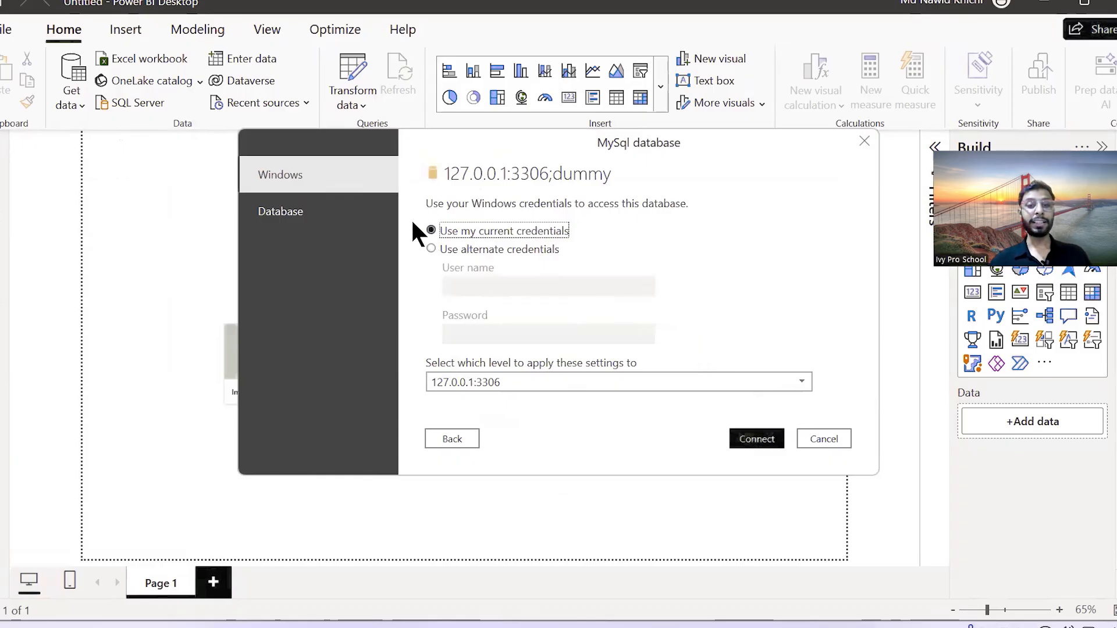
Step: Enter Database credentials with user name root and its password
left_click(280, 210)
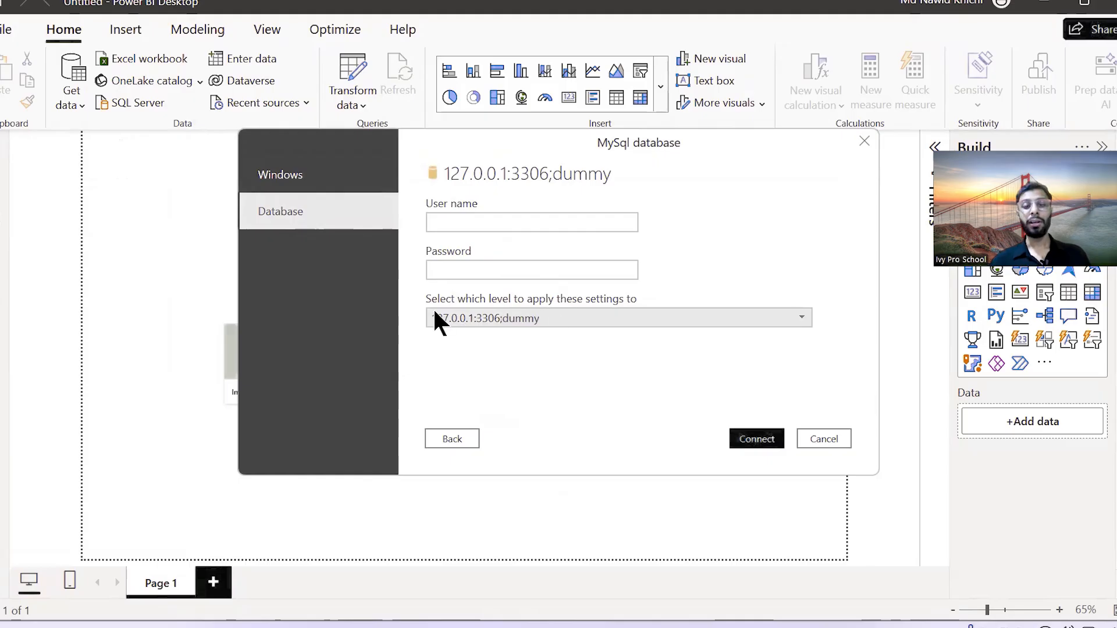
left_click(530, 222)
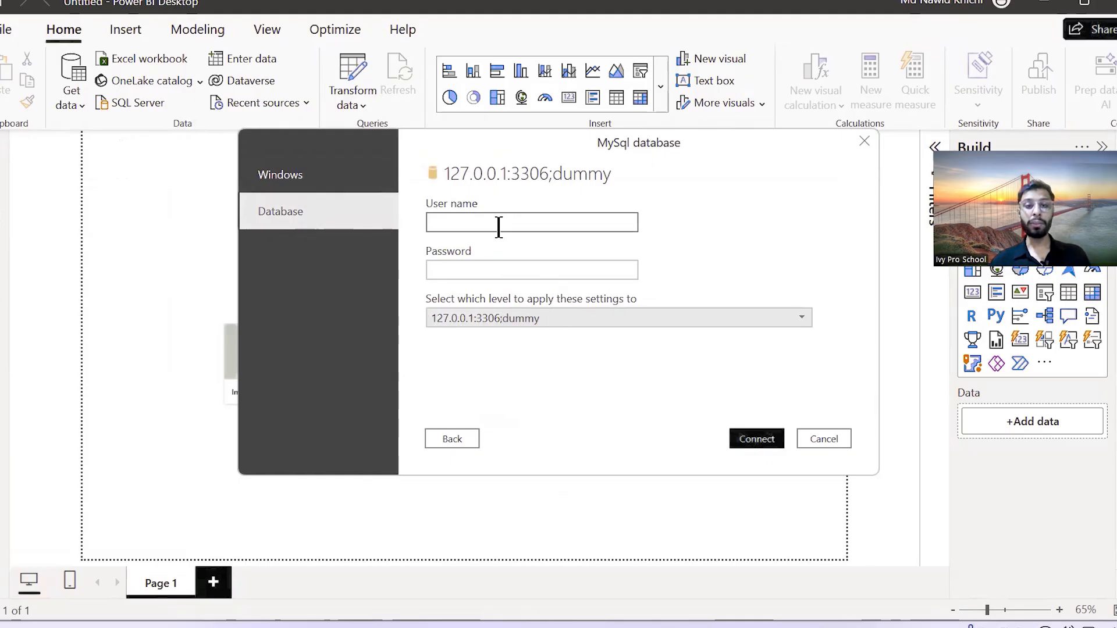
mouse_move(488, 253)
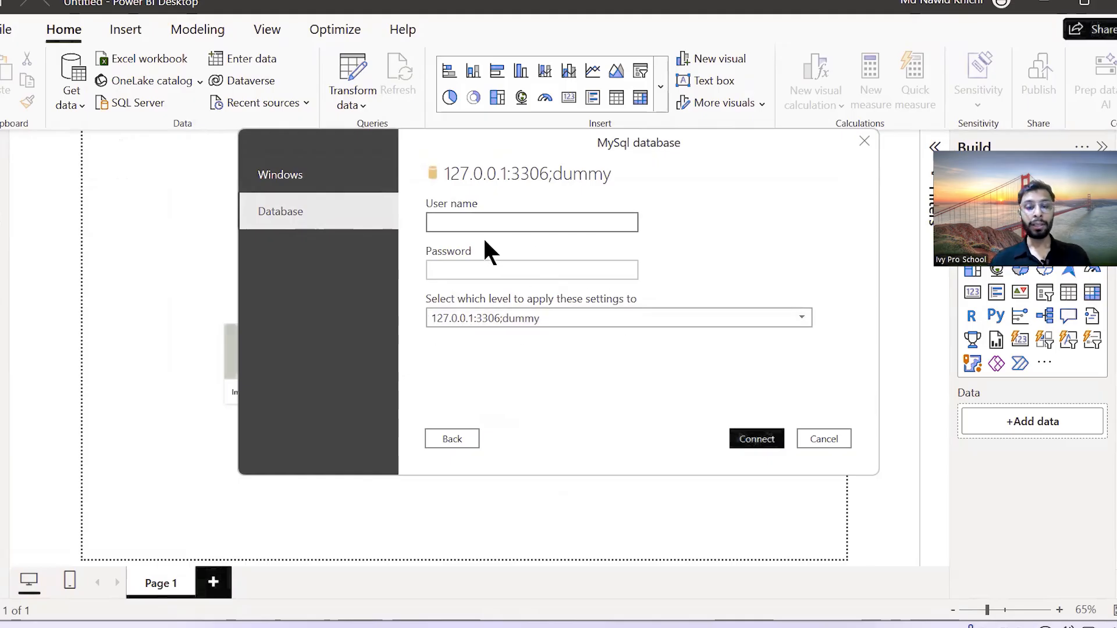
type("root")
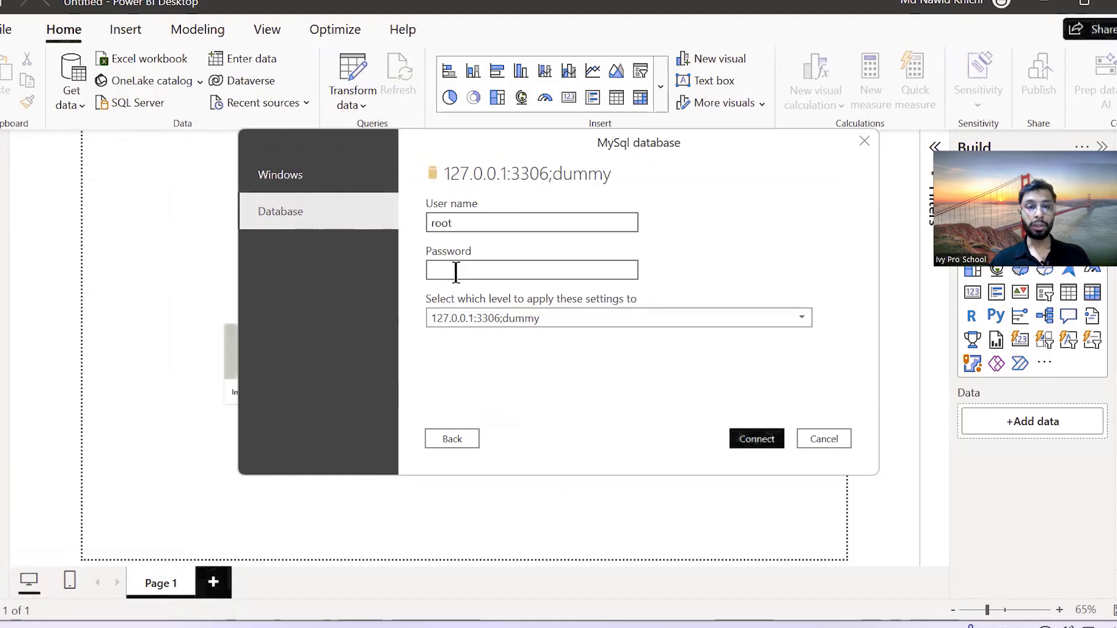
type("•")
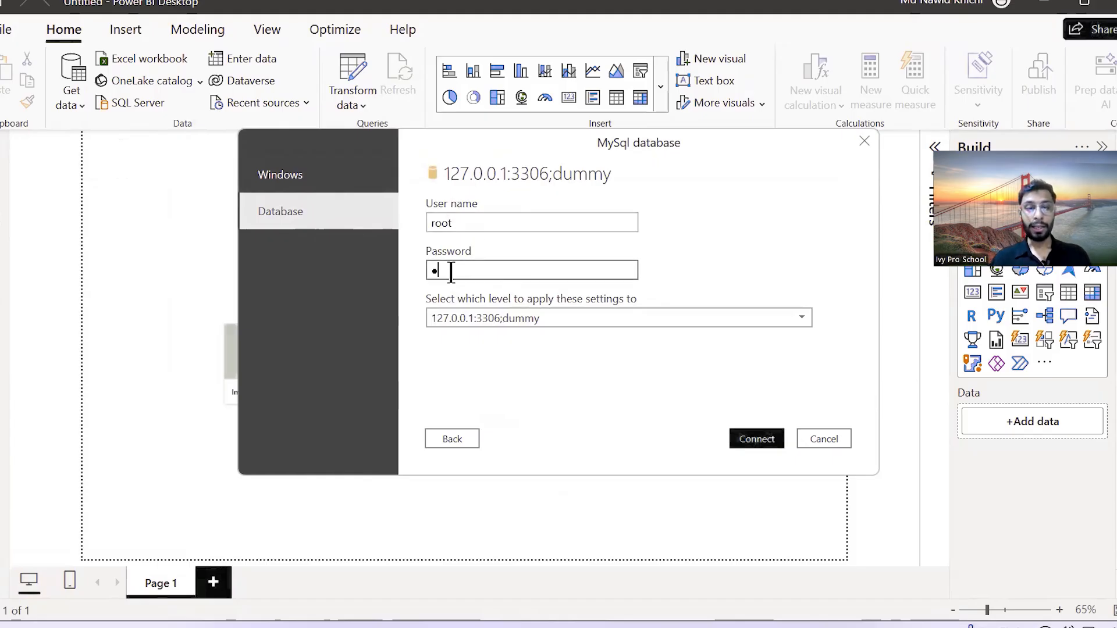
type("password")
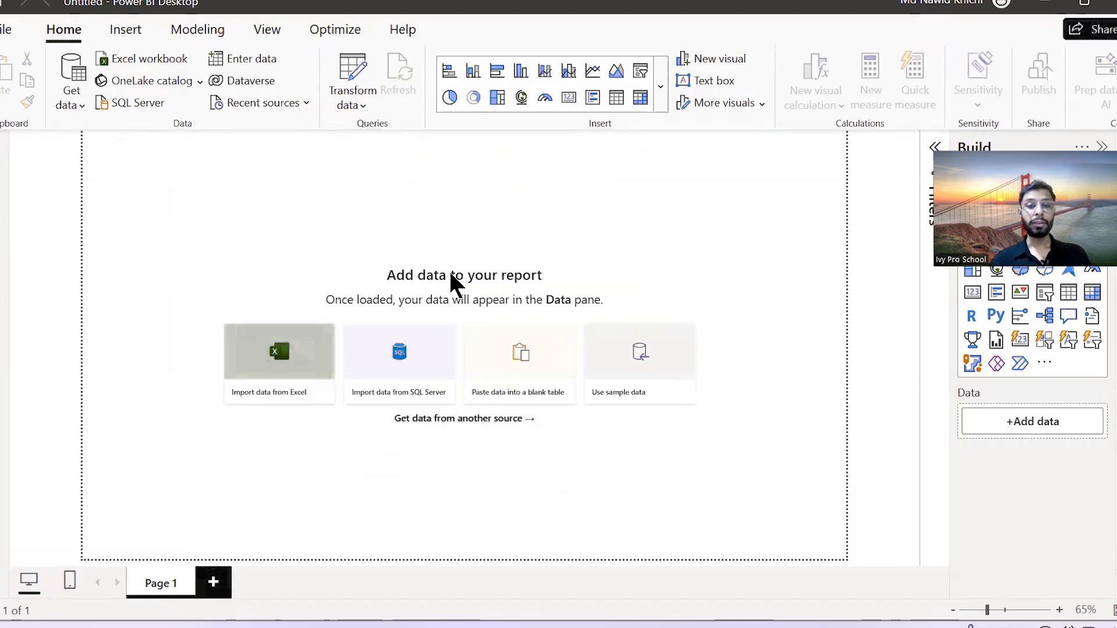
mouse_move(438, 335)
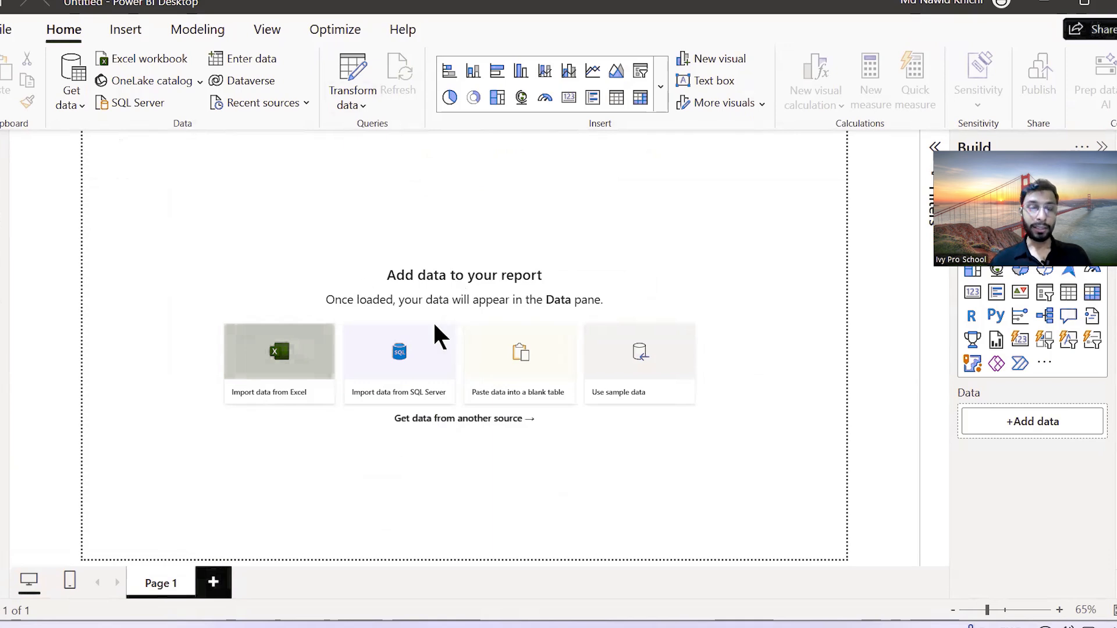
Step: Tick dummy.employee_data and dummy.employees in the Navigator
left_click(398, 362)
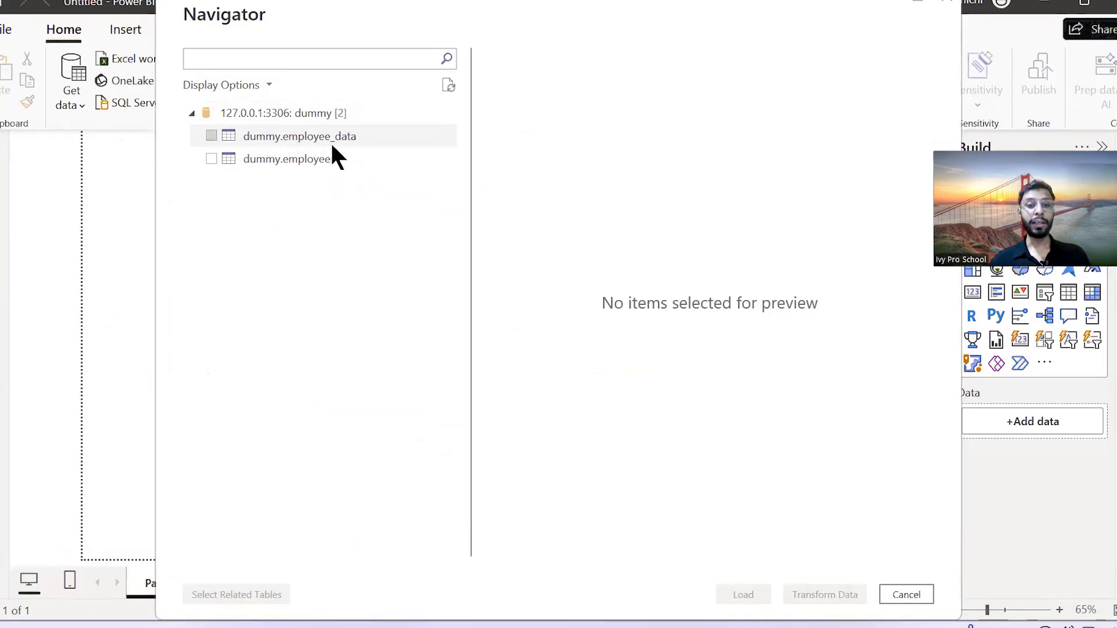
left_click(212, 158)
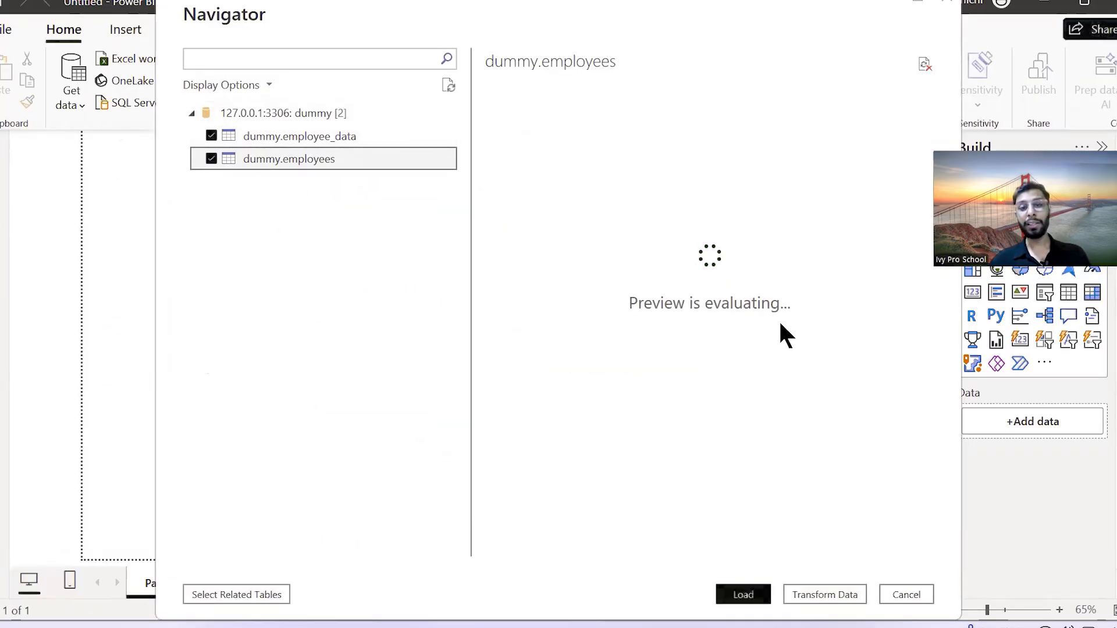
mouse_move(794, 590)
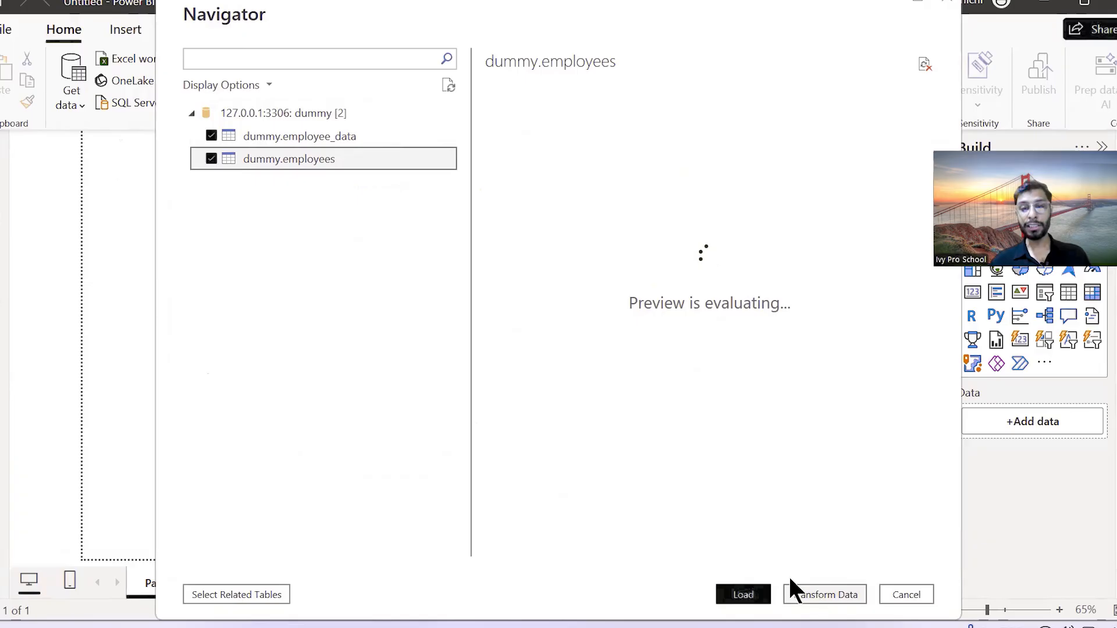